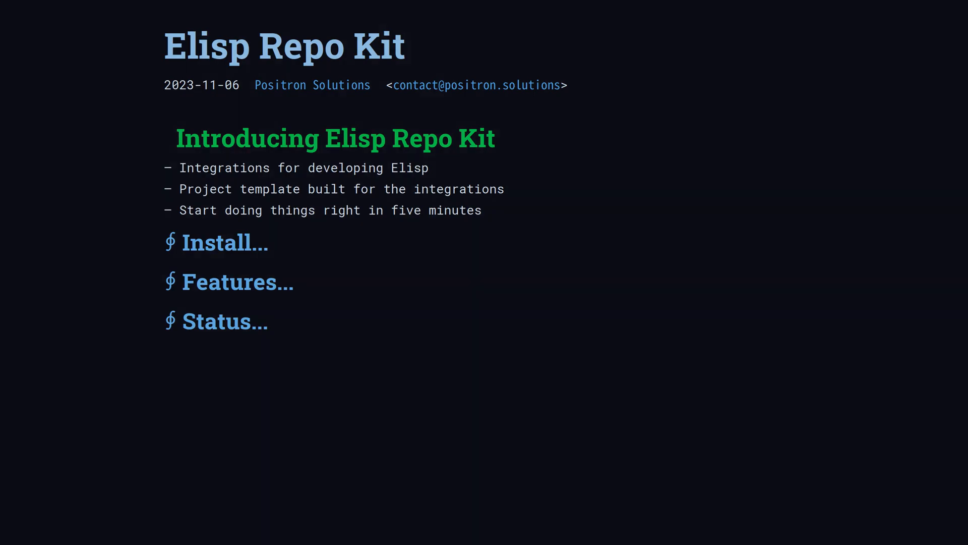
Exit the Elisp Repo Kit slide presentation to get back to erk.el.
click(225, 242)
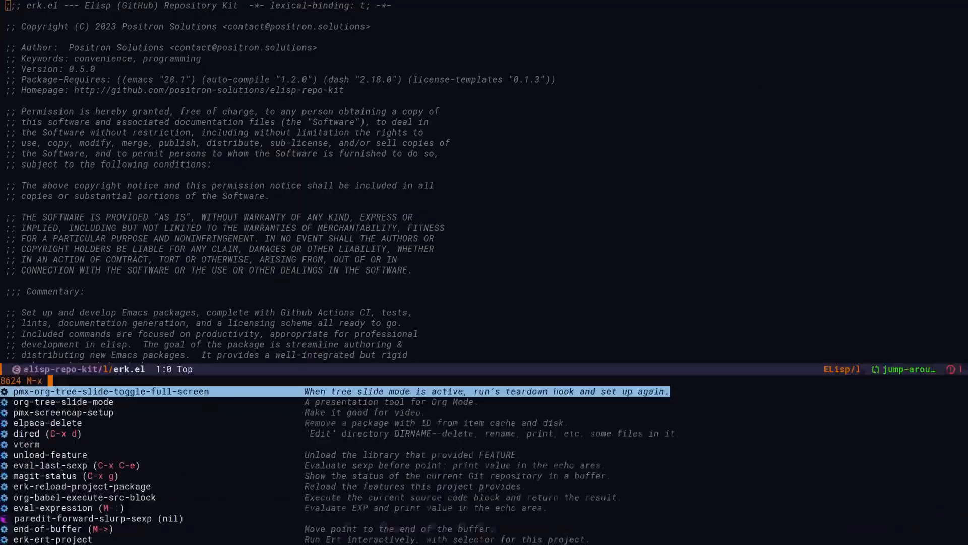
Run erk-ert-project so the Elisp Repo Kit ERT suite passes all 23 tests.
text(reload)
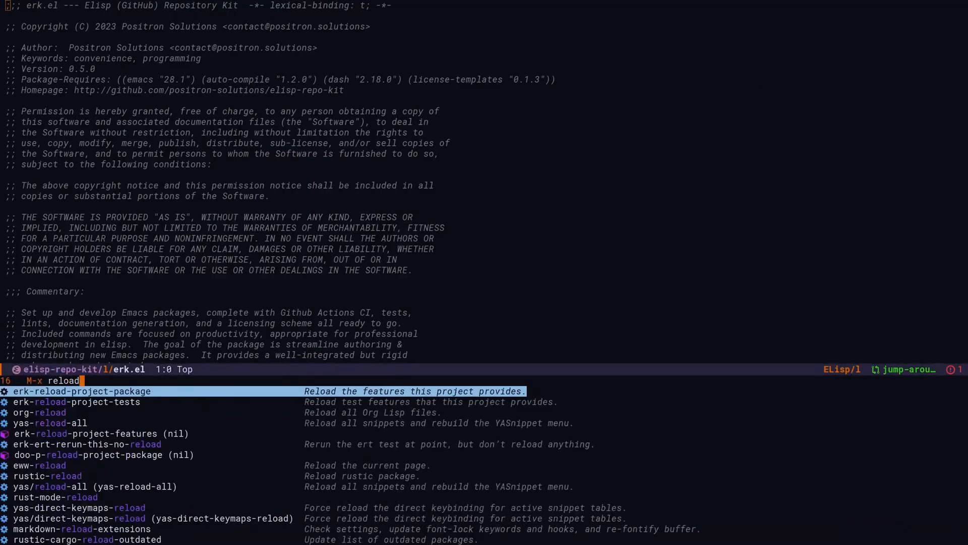
text(erk)
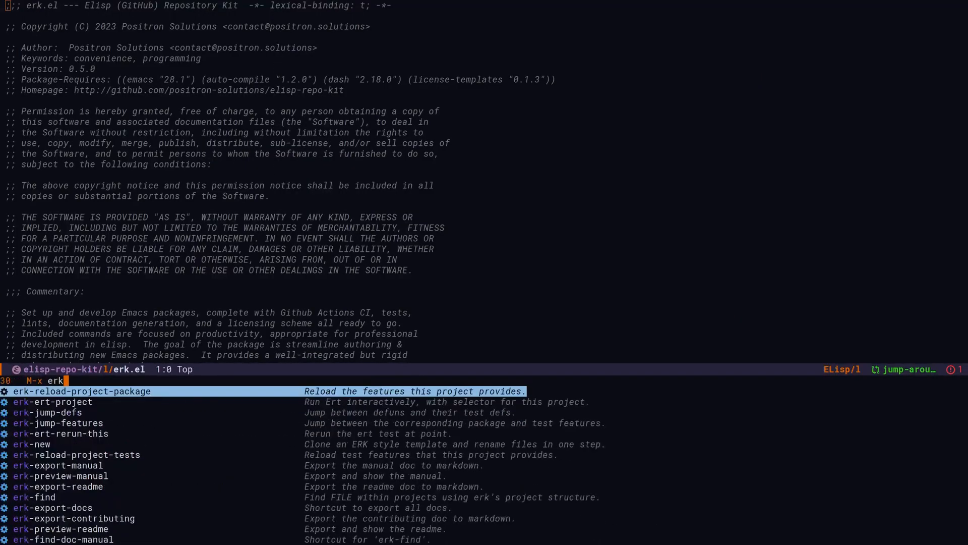
text(ert)
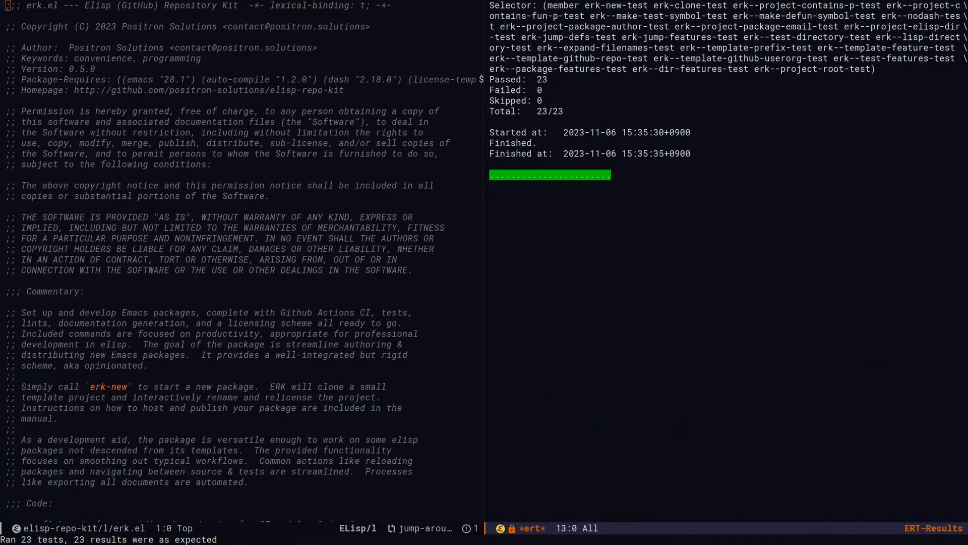
text(erk)
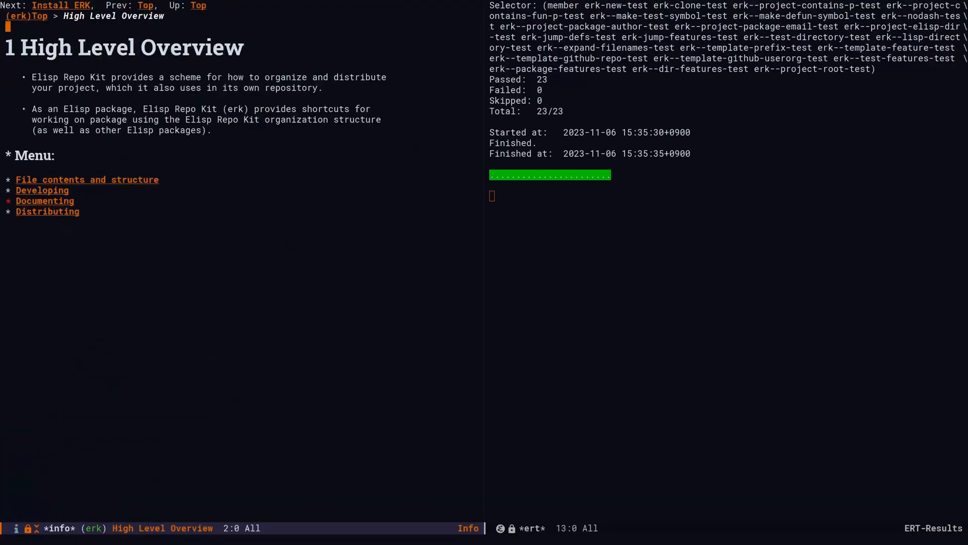
Open the manual's 'File contents and structure' section showing the project file tree.
click(88, 179)
text(Las)
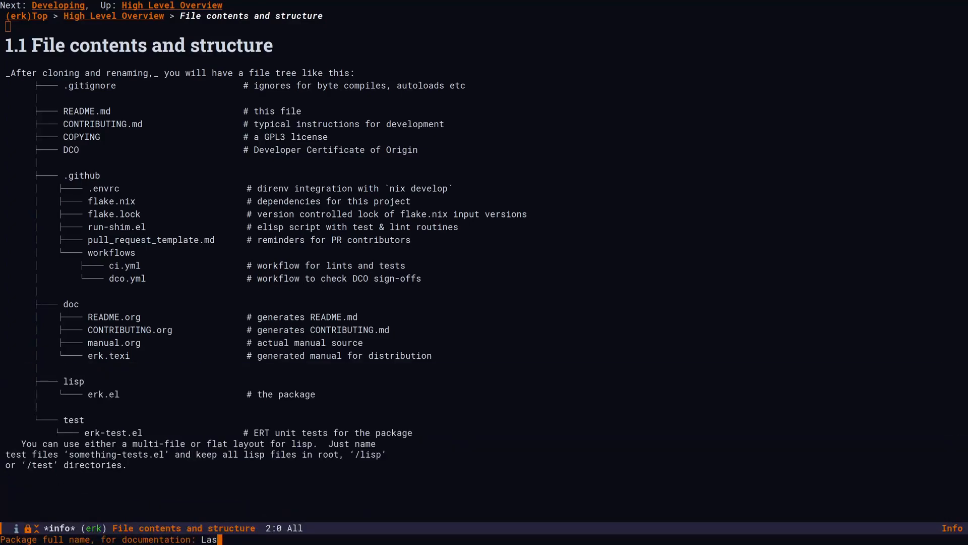
Create the laser-keys package with erk-new, confirming its name and user/org 'wethepp'.
key(Return)
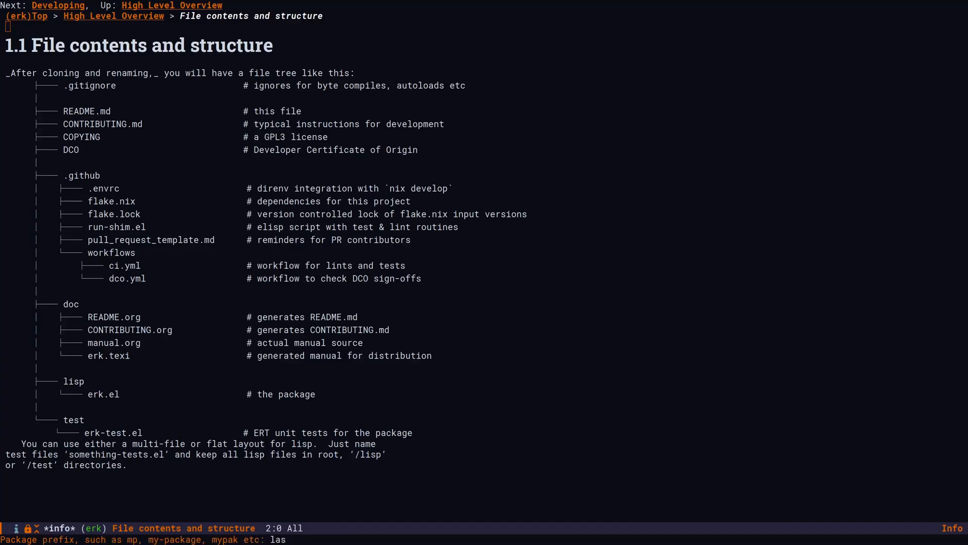
text(wethepp)
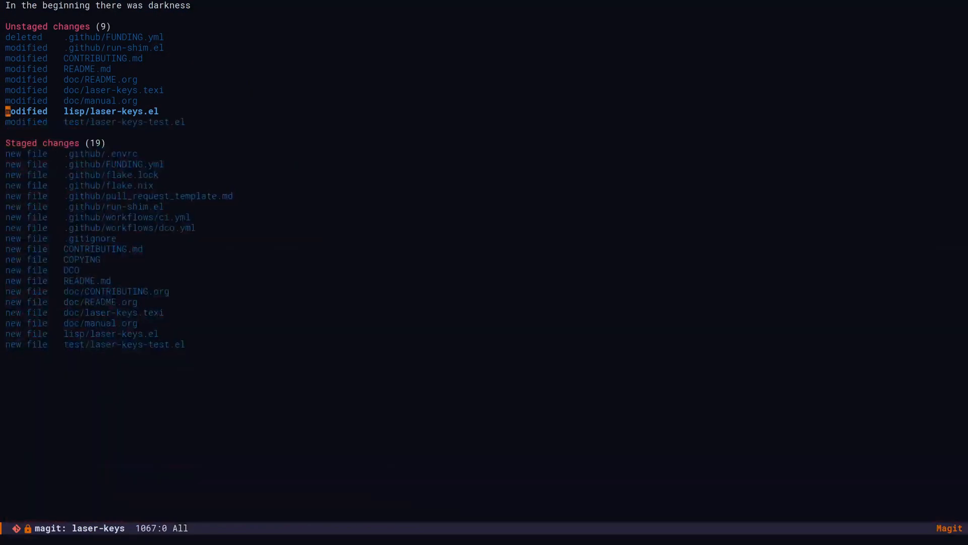
click(124, 121)
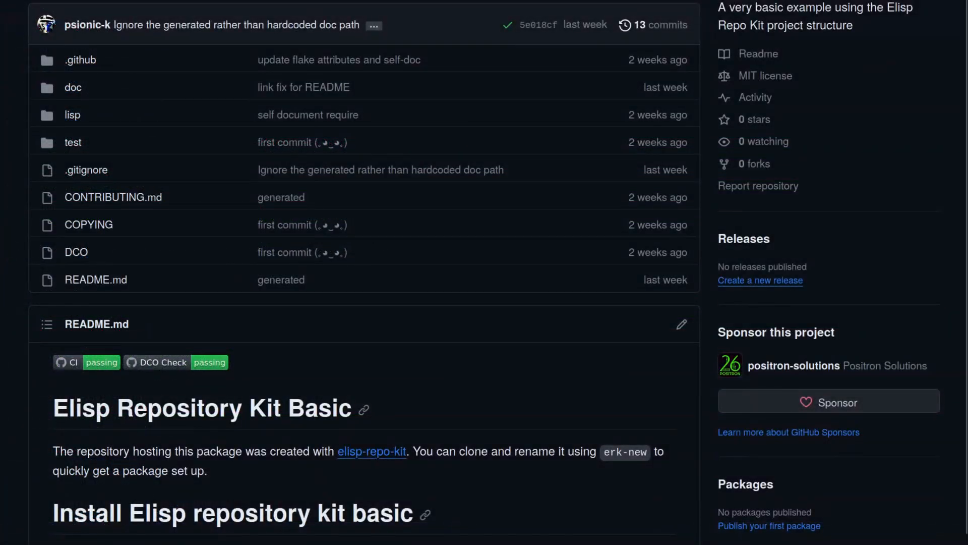
Scroll the GitHub README down to the 'Setting Up Your Github Repository' checklist.
scroll(down, 3)
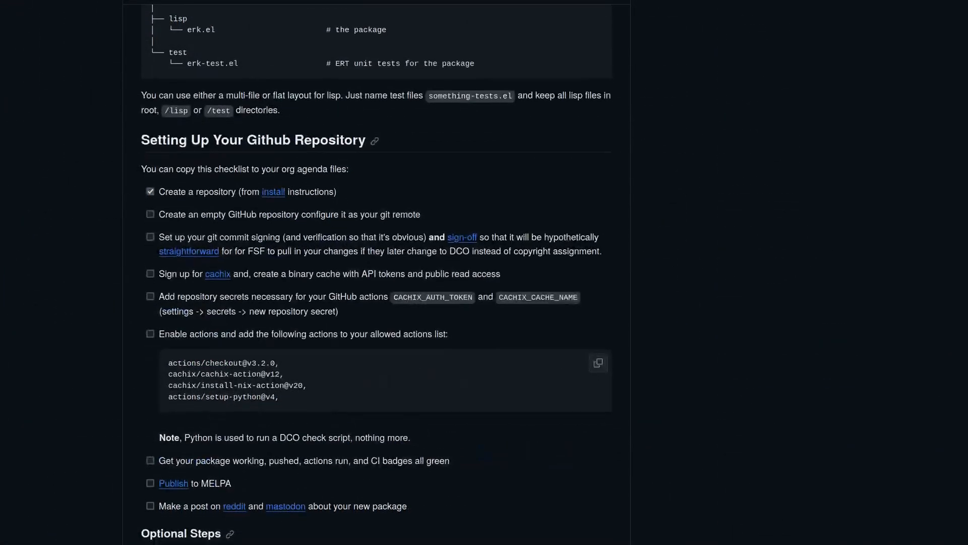
scroll(down, 3)
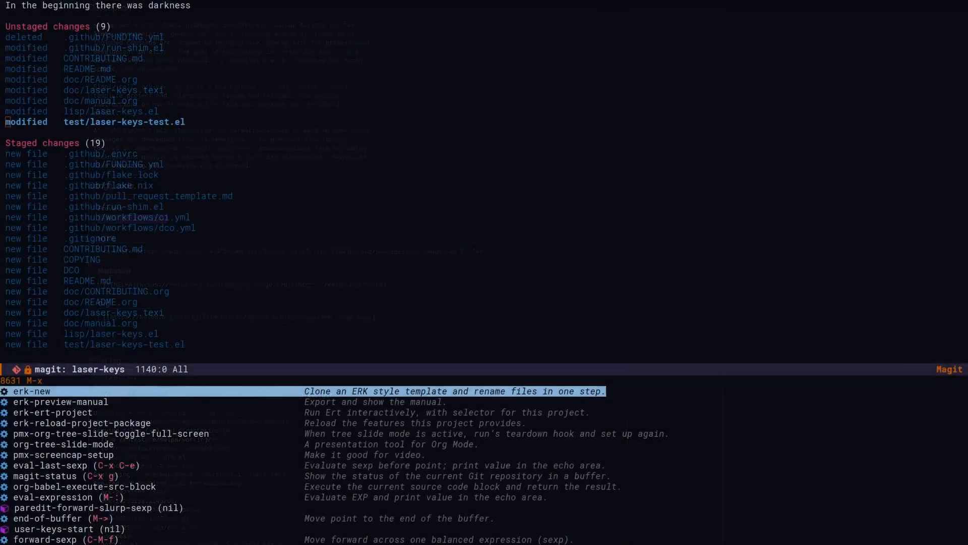
Reload the laser-keys package, run laser-keys-hello to print hello, then jump to laser-keys.el.
text(erk)
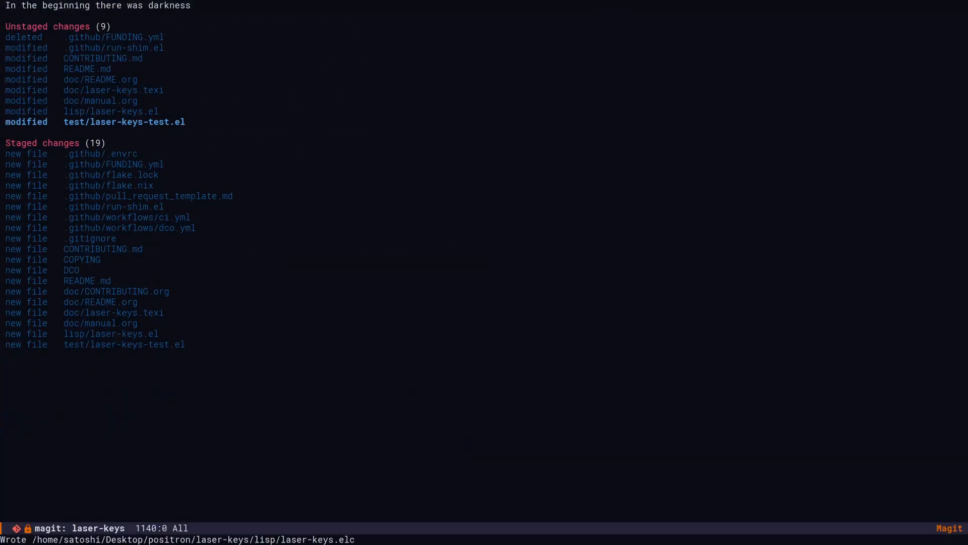
text(laser key)
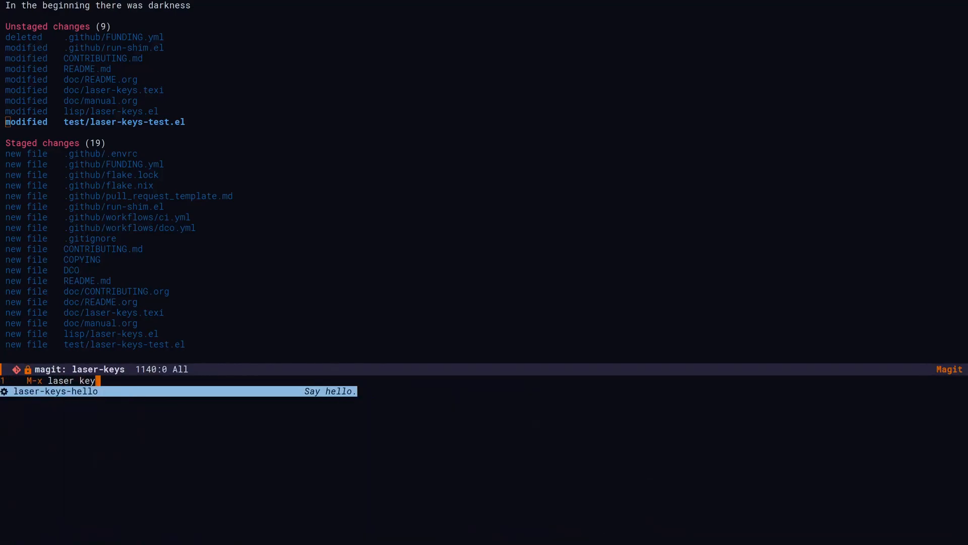
key(Return)
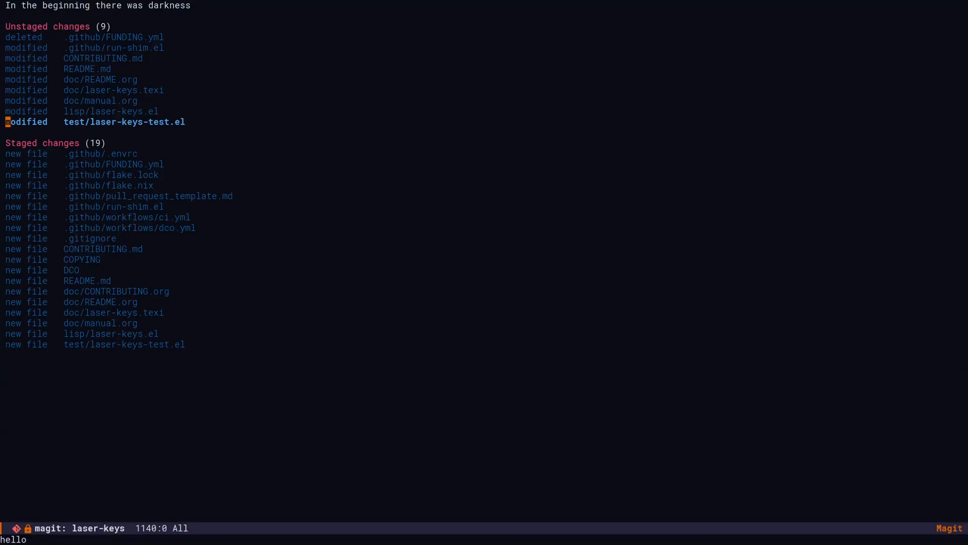
text(erk ju)
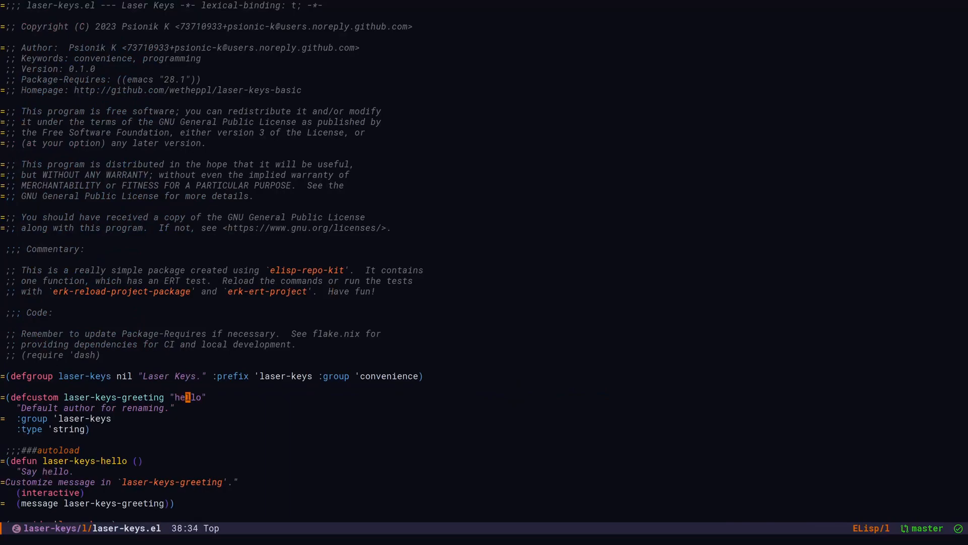
Change the greeting to "hi" and add laser-keys-foo with docstring "A function that will foo".
text(hi)
text((defun l)
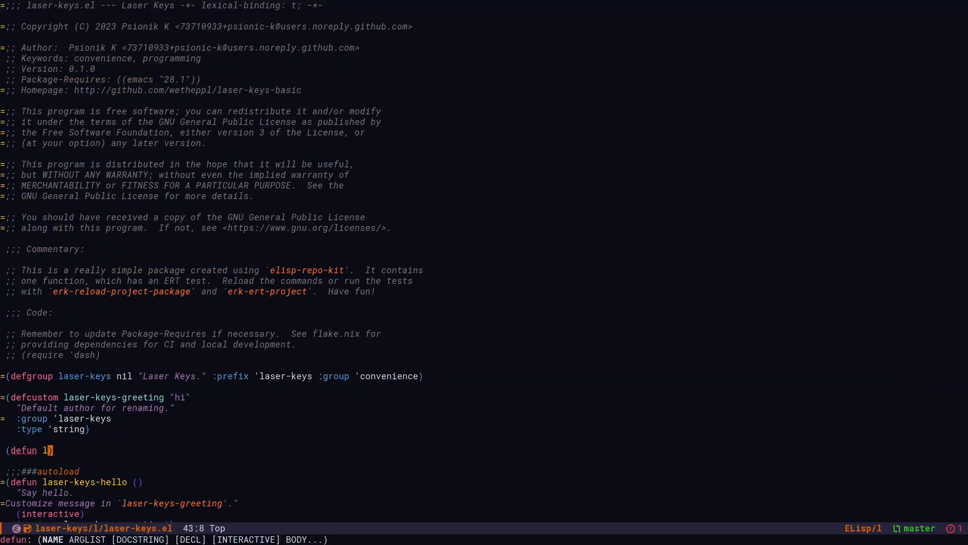
text(aser-keys-foo ()
text("A fu"))
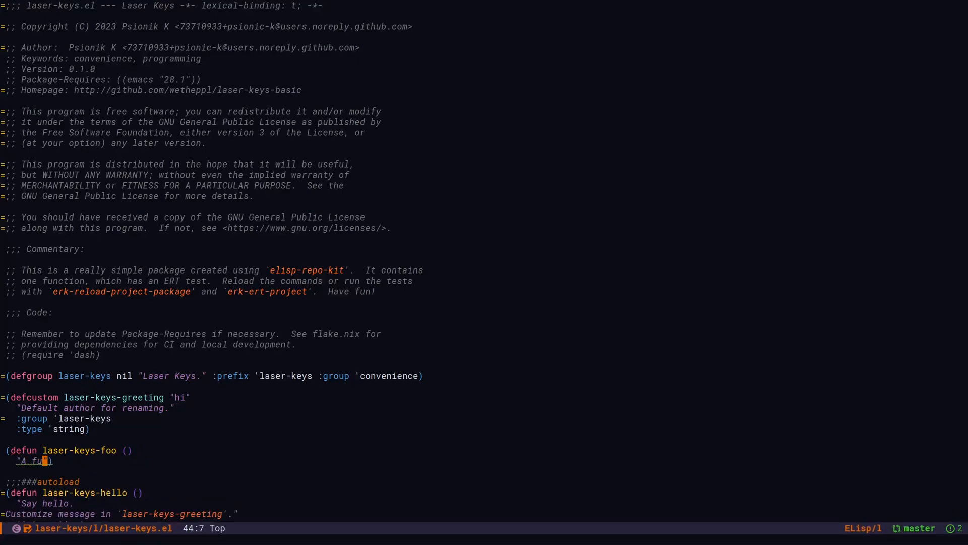
text(nction that will foo)
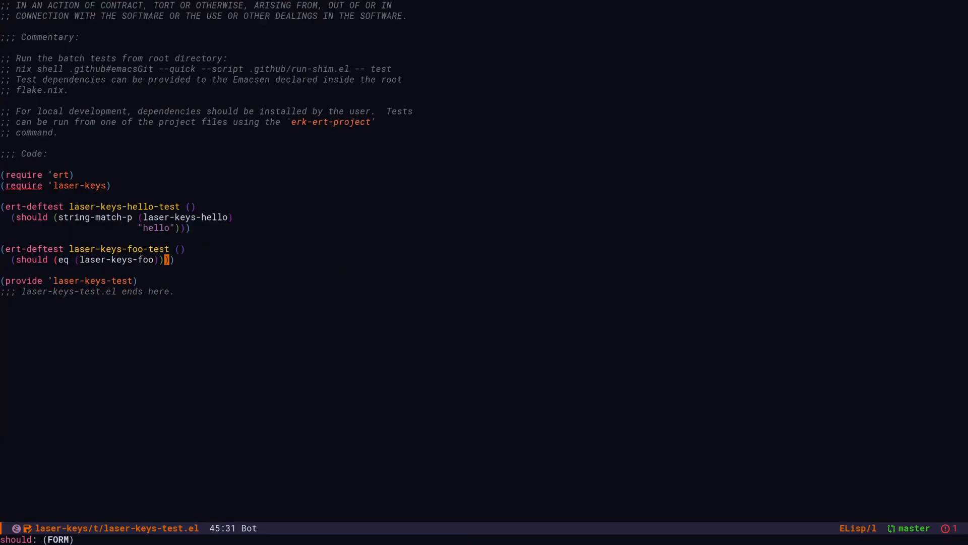
Write the laser-keys-foo-test asserting (laser-keys-foo) returns 'foo.
text('foo)
click(165, 228)
text(i)
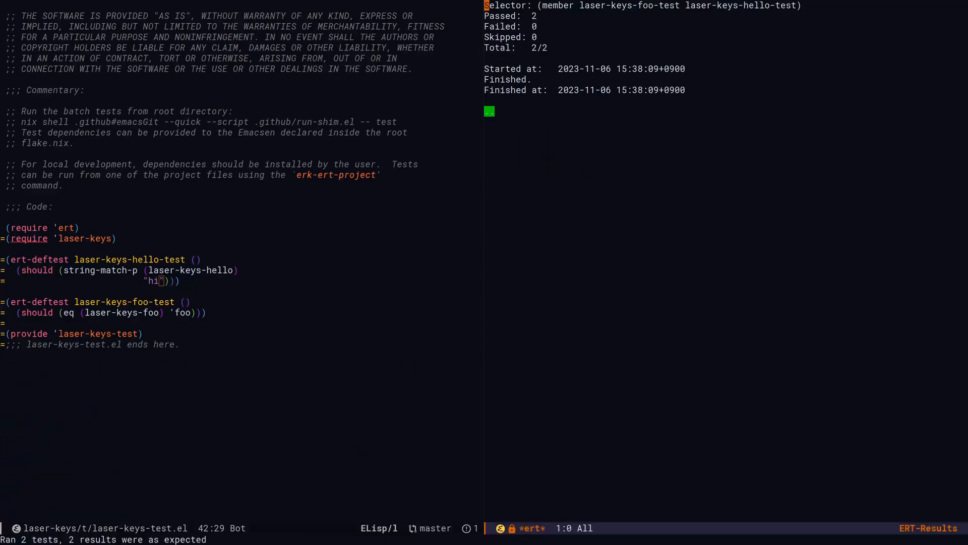
Run erk-ert-project and confirm 2 tests passed, 0 failed.
key(M-x)
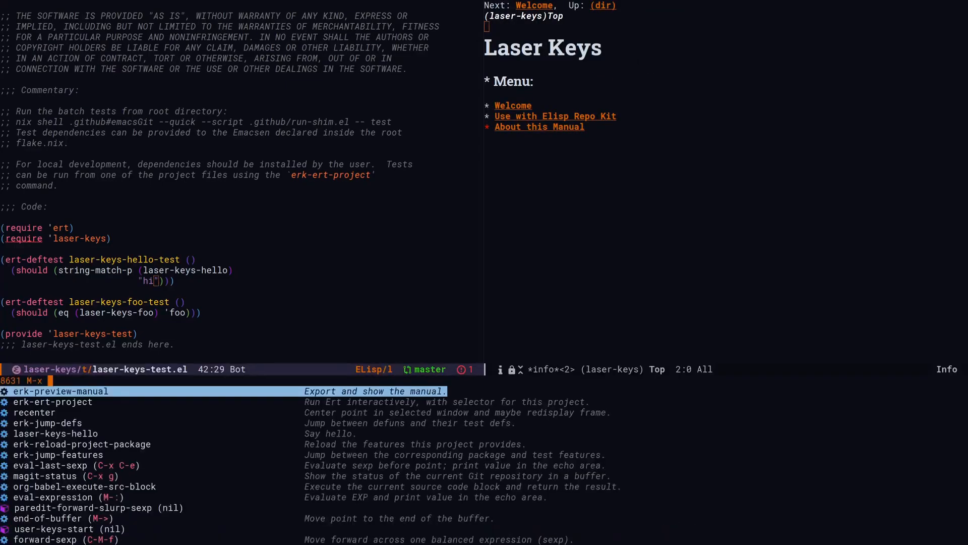
Add an 'A New Node' heading to manual.org and view that node in the Info preview.
text(erk find r)
text(a)
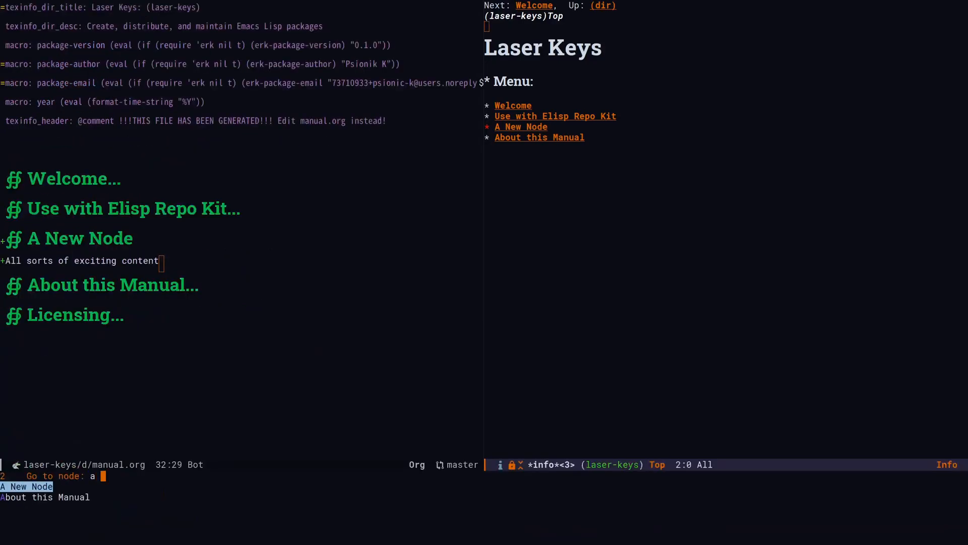
key(Return)
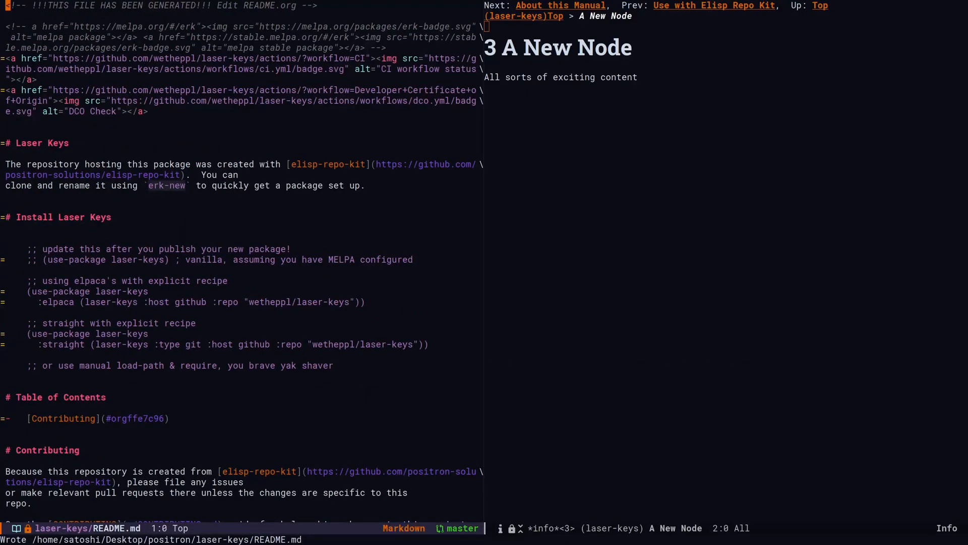
Run erk-find-doc-readme via M-x to open the README.org source.
key(M-x)
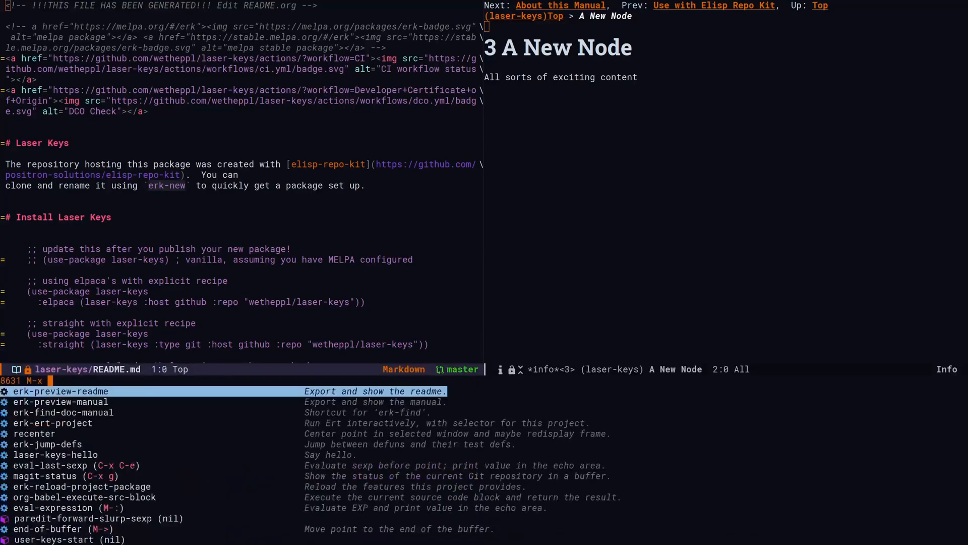
text(er)
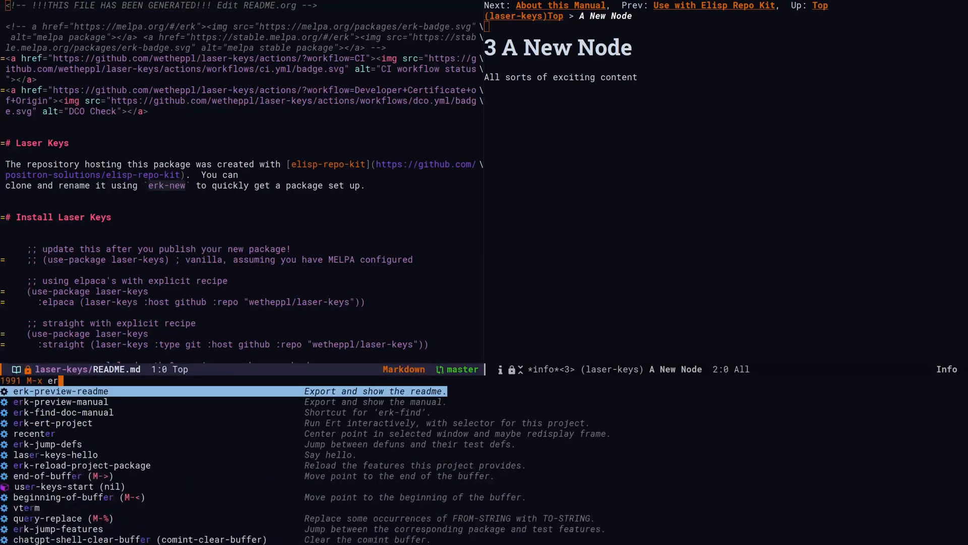
text(find read)
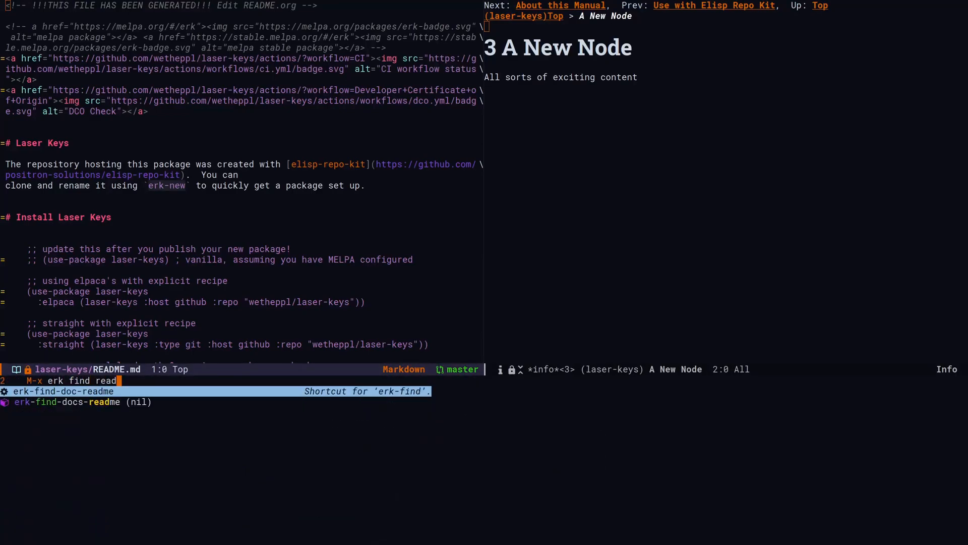
key(Return)
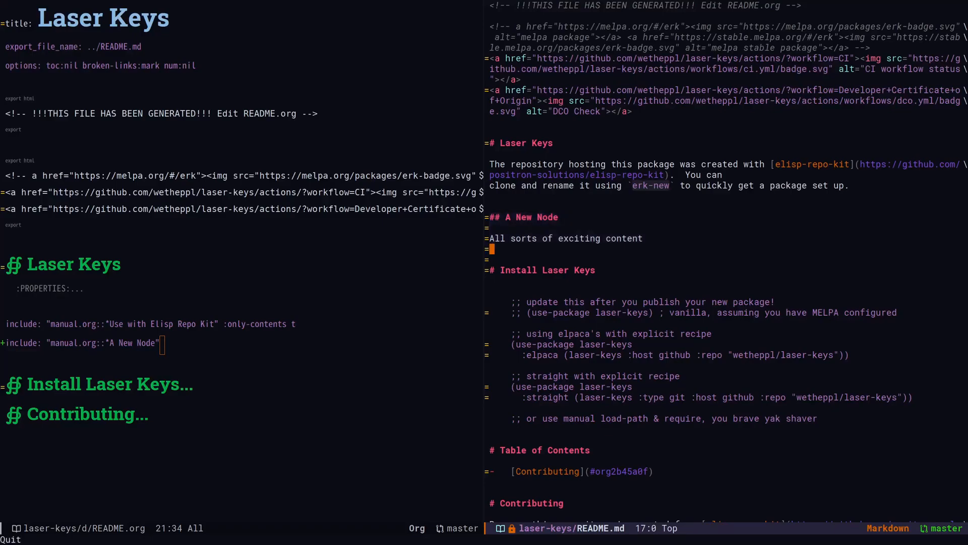
Start an erk jump command after including the 'A New Node' section in README.org.
text(erk jum)
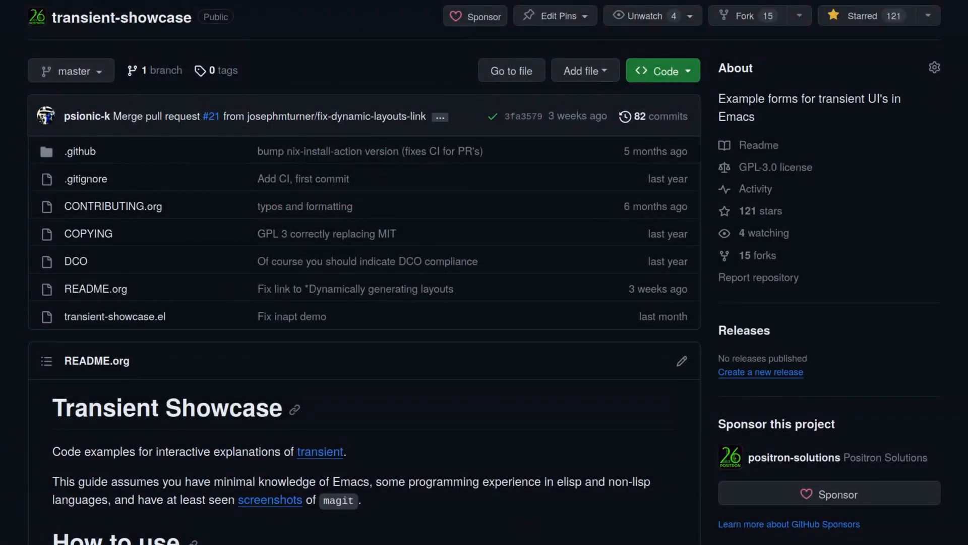
Scroll down through the transient-showcase README's transient code examples.
scroll(down, 3)
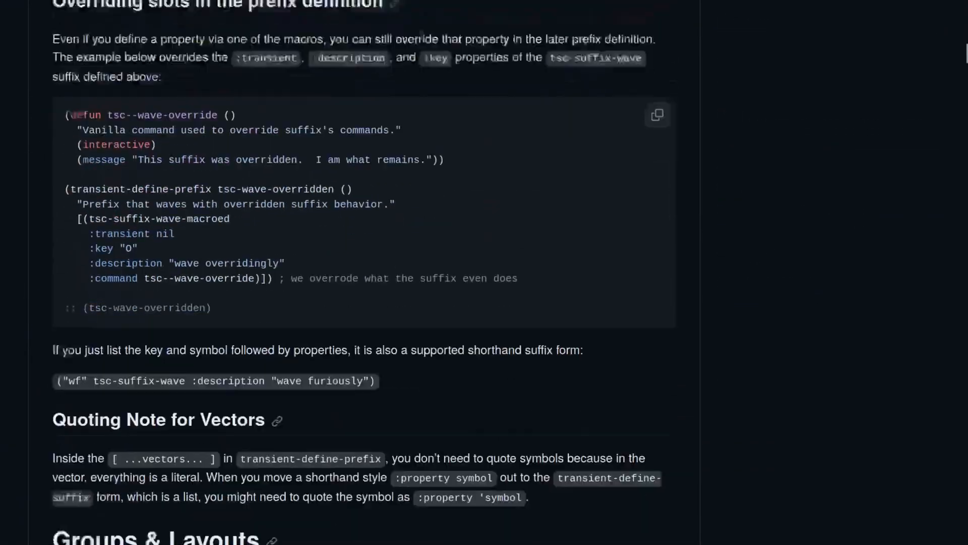
scroll(down, 3)
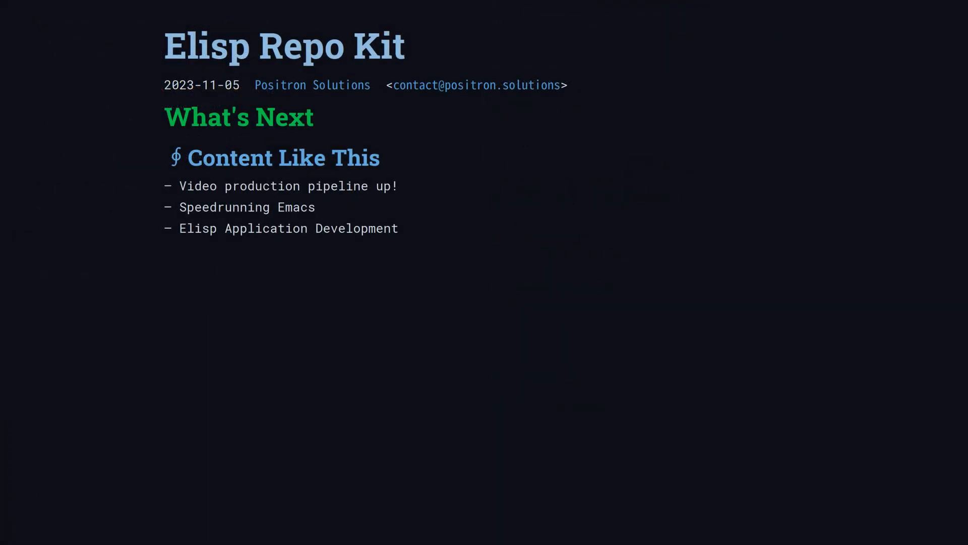
Advance the presentation to the Contributing slide.
key(right)
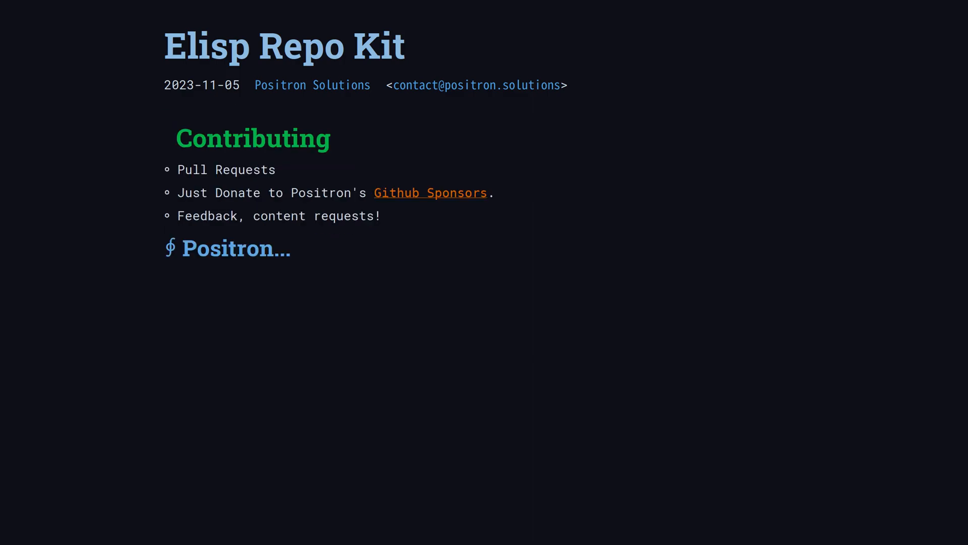